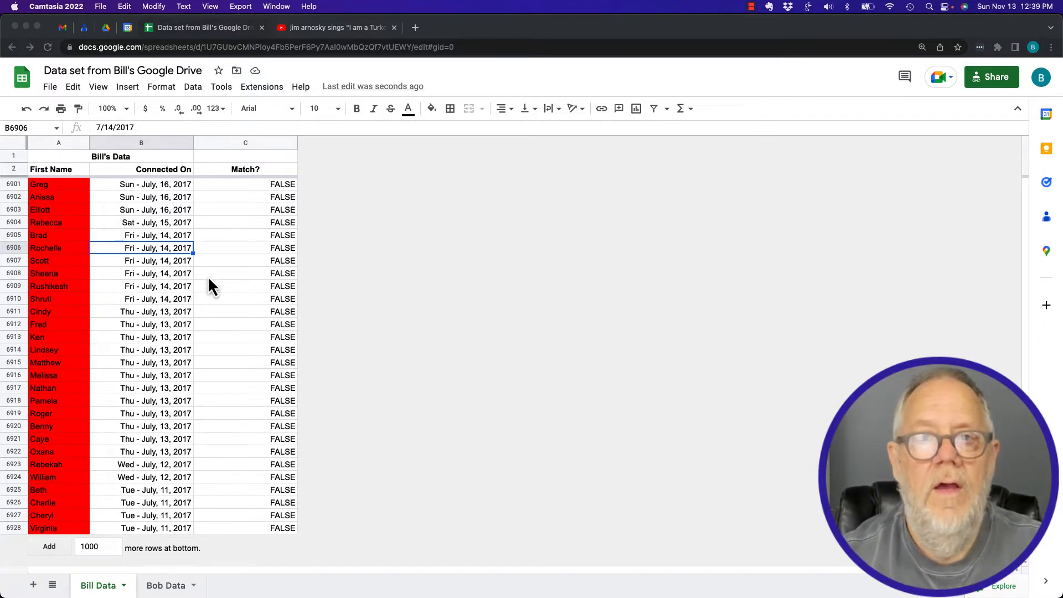
{"action": "mouse_move", "coordinate": [150, 78]}
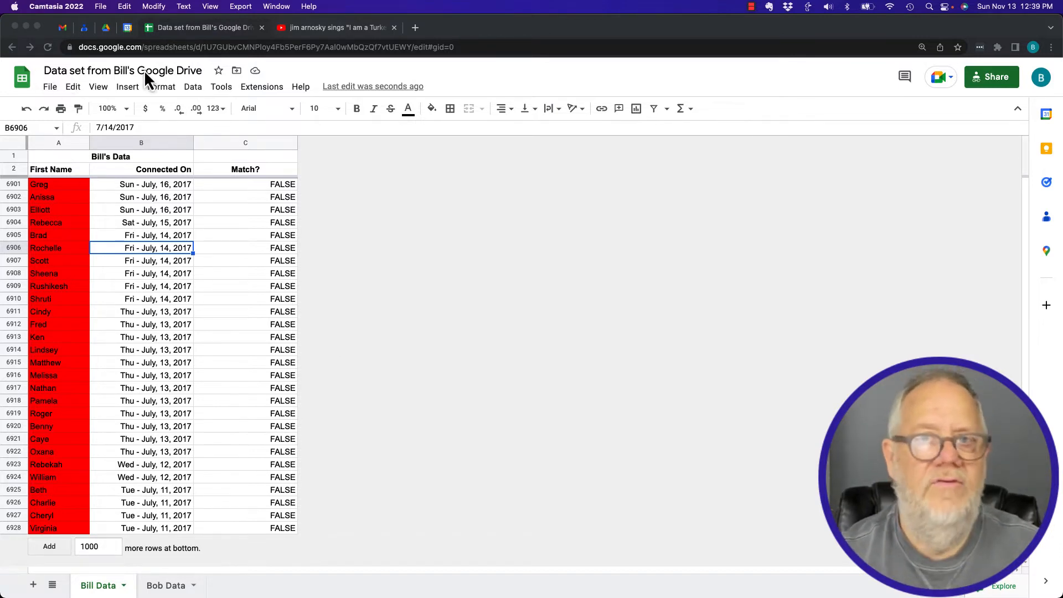
{"action": "mouse_move", "coordinate": [166, 533]}
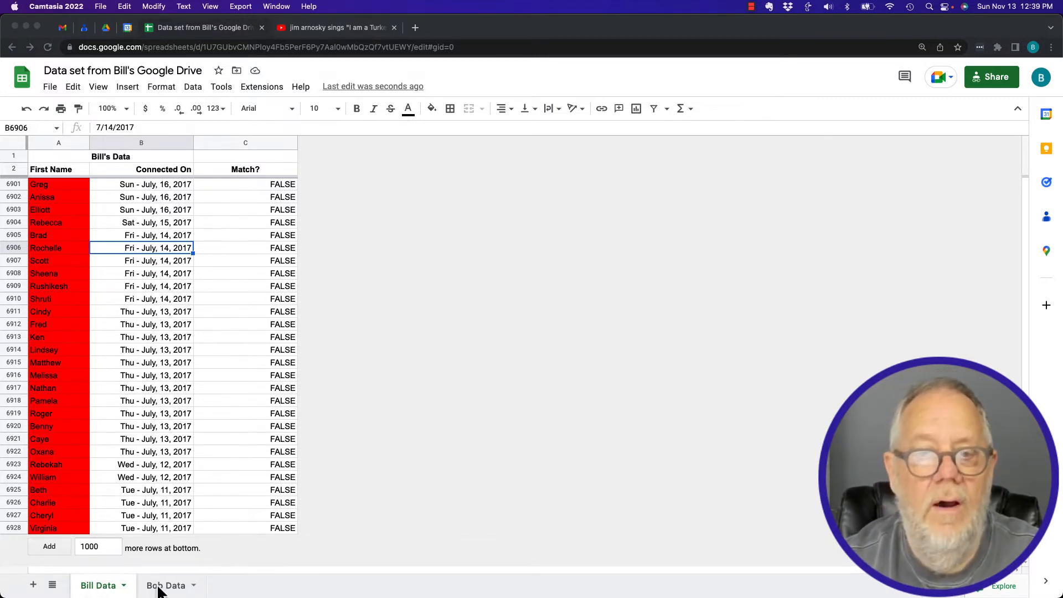
Step: Review the Bob Data sheet's names and Connected On dates, then return to Bill Data
{"action": "left_click", "coordinate": [166, 585]}
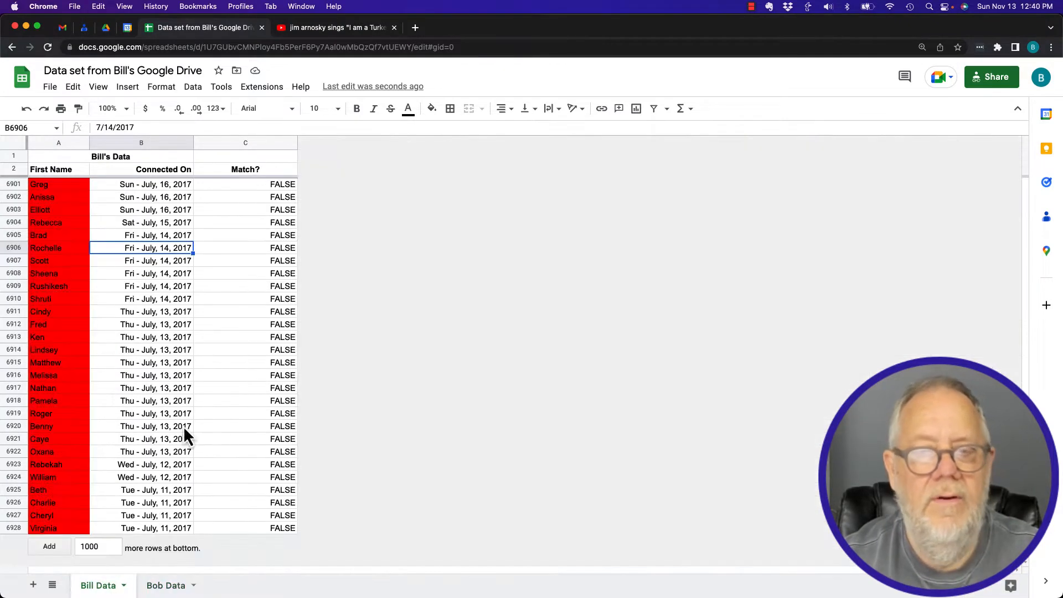
{"action": "mouse_move", "coordinate": [385, 352]}
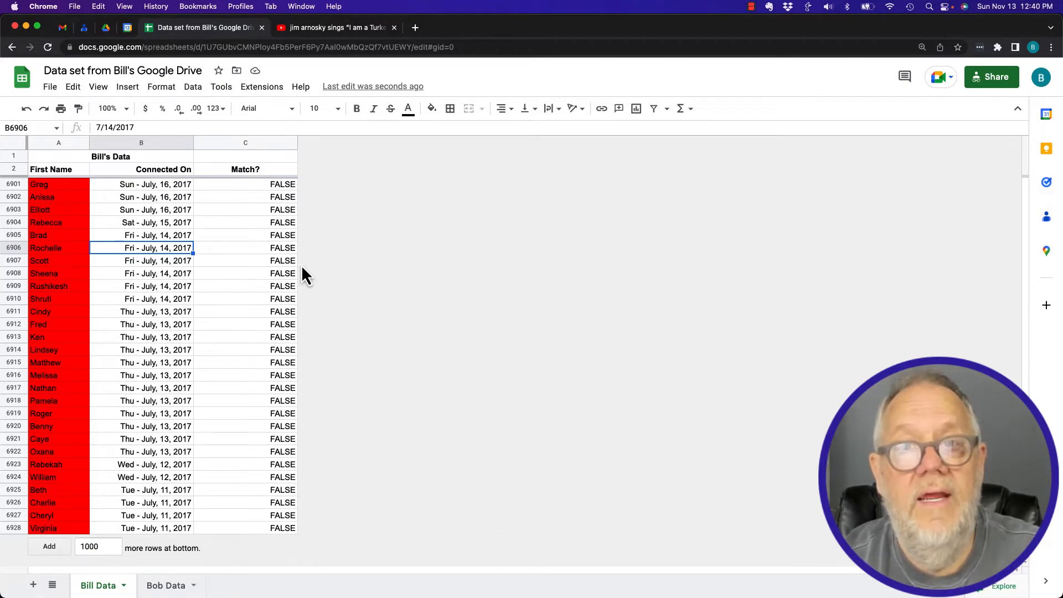
{"action": "left_click", "coordinate": [165, 585]}
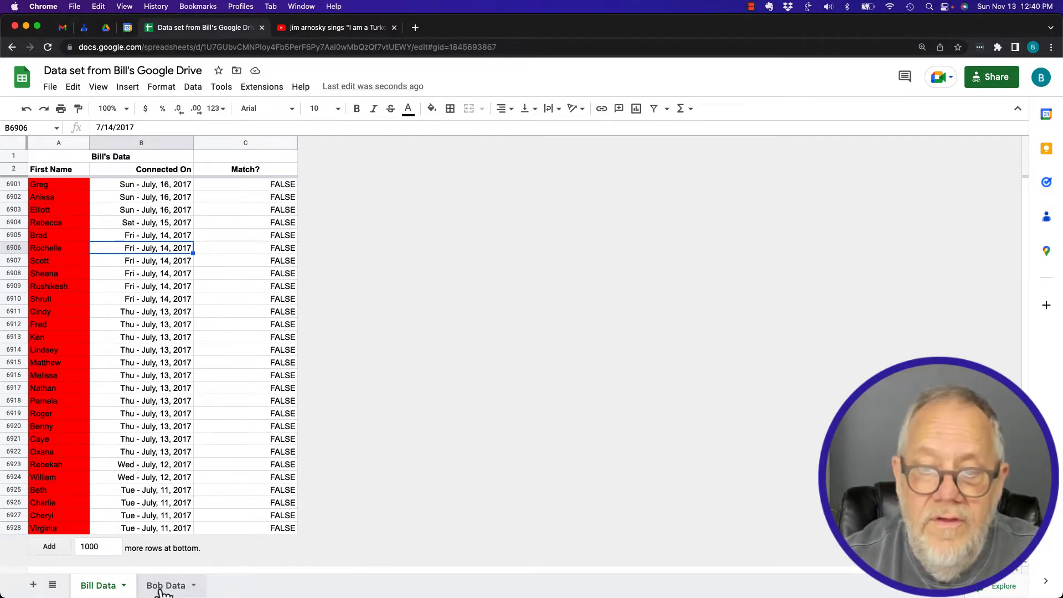
{"action": "left_click", "coordinate": [165, 585]}
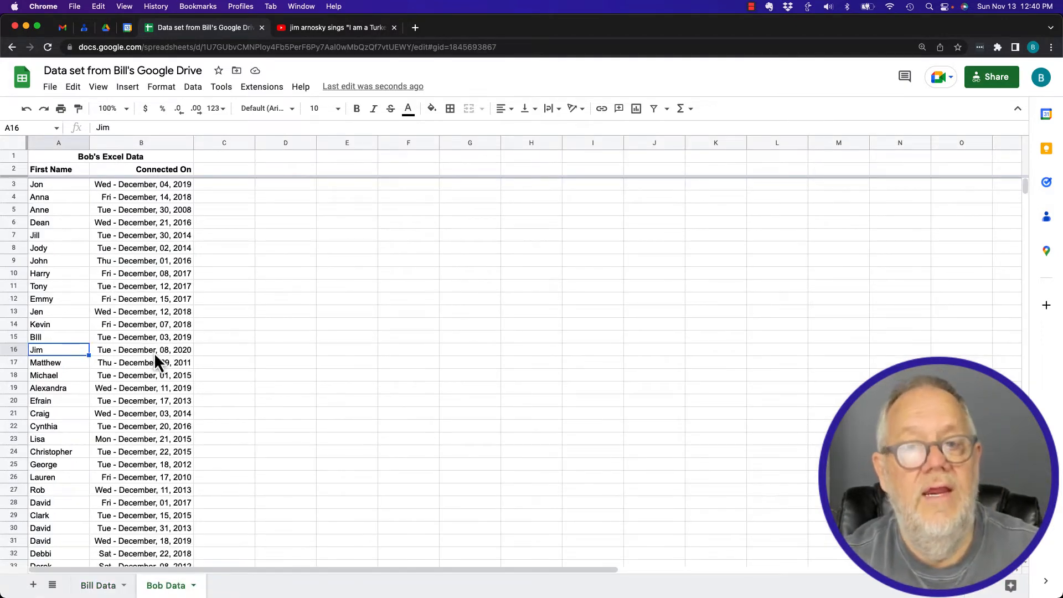
{"action": "left_click", "coordinate": [97, 585]}
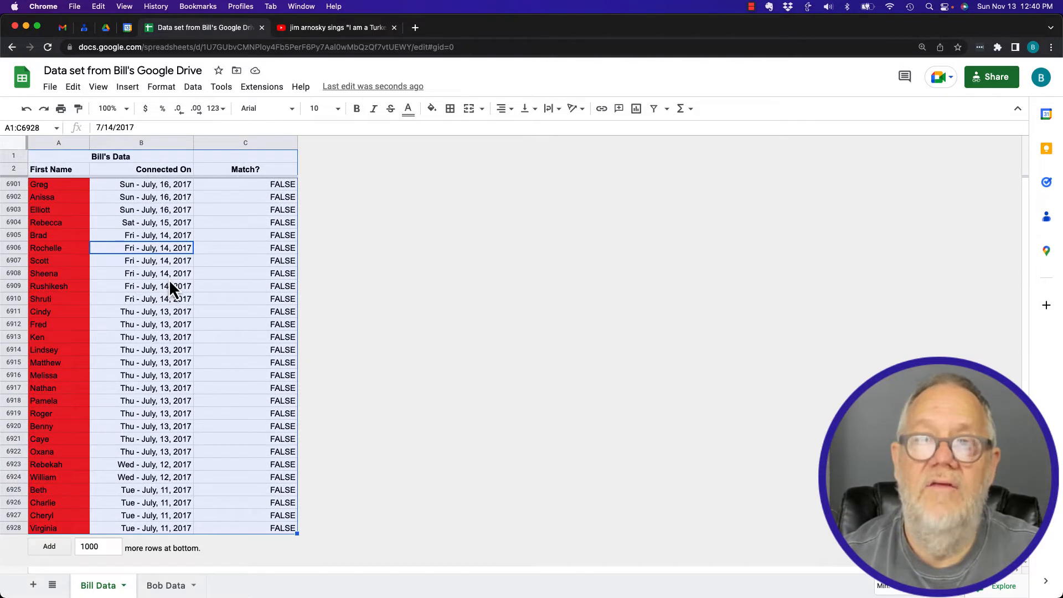
Step: Bring up the Data menu for the selected Bill Data table
{"action": "left_click", "coordinate": [193, 87]}
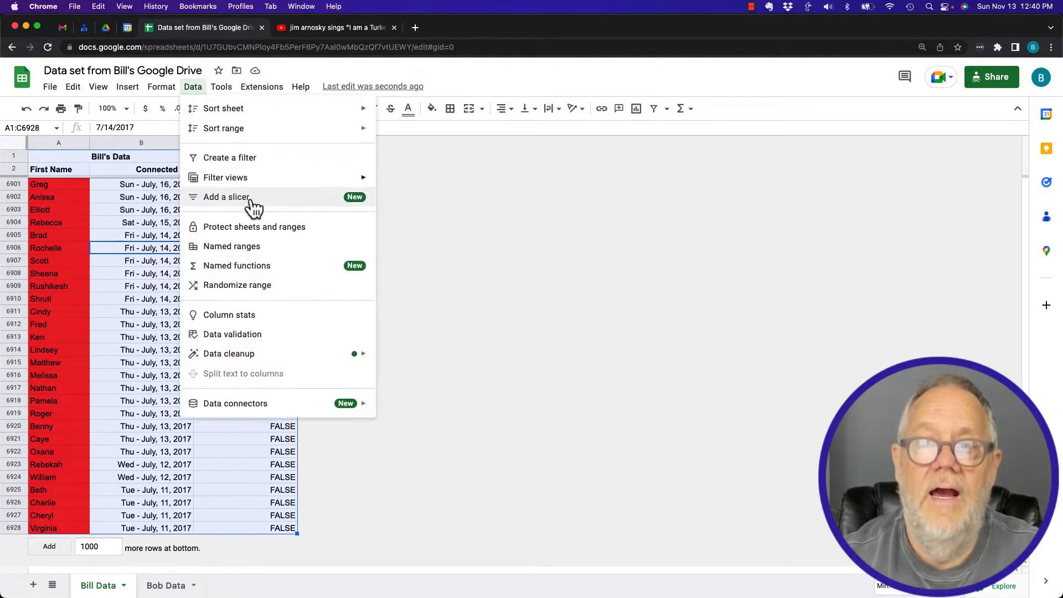
{"action": "mouse_move", "coordinate": [265, 234]}
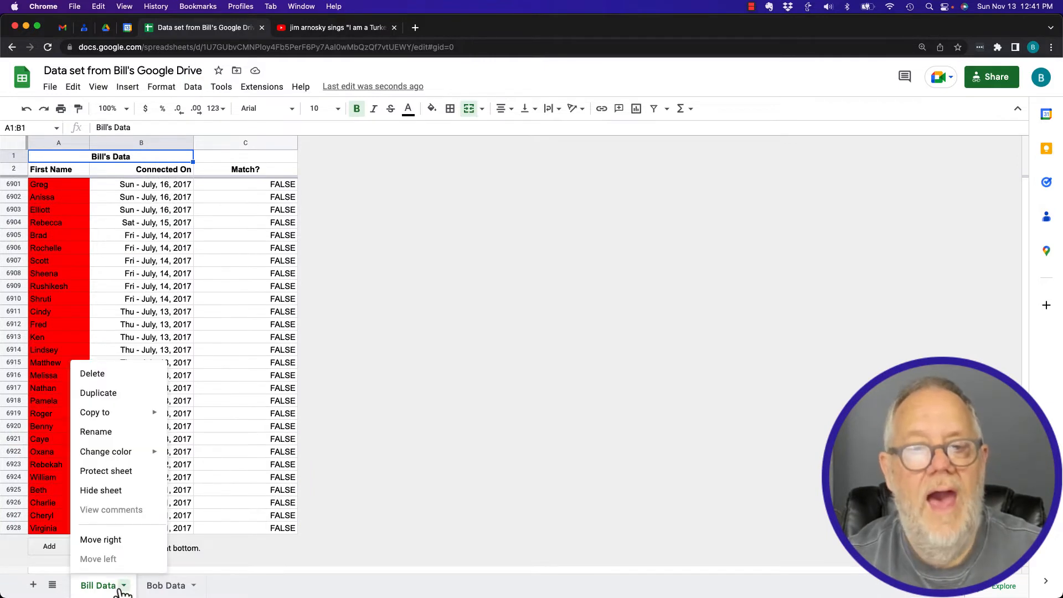
{"action": "mouse_move", "coordinate": [106, 470]}
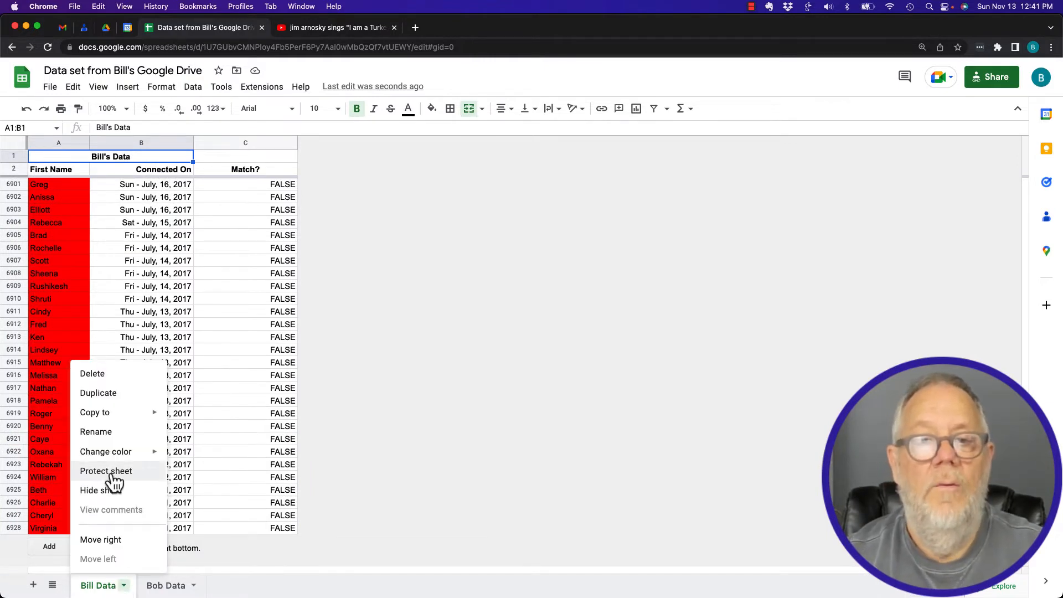
Step: Protect the Bill Data sheet with description 'Protect Source Data' and go to Set permissions
{"action": "left_click", "coordinate": [105, 471]}
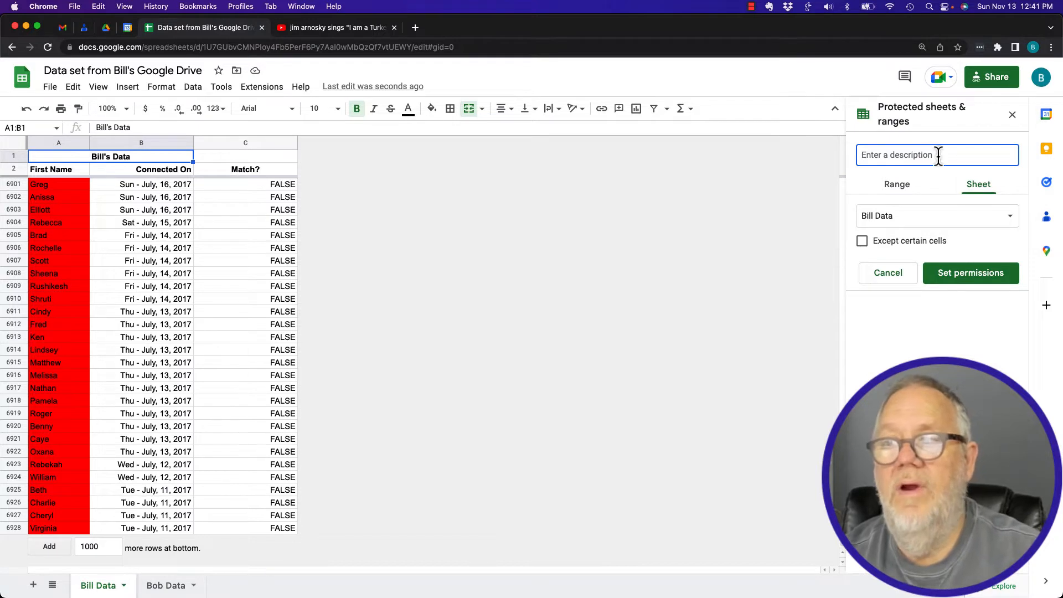
{"action": "type", "text": "PRo"}
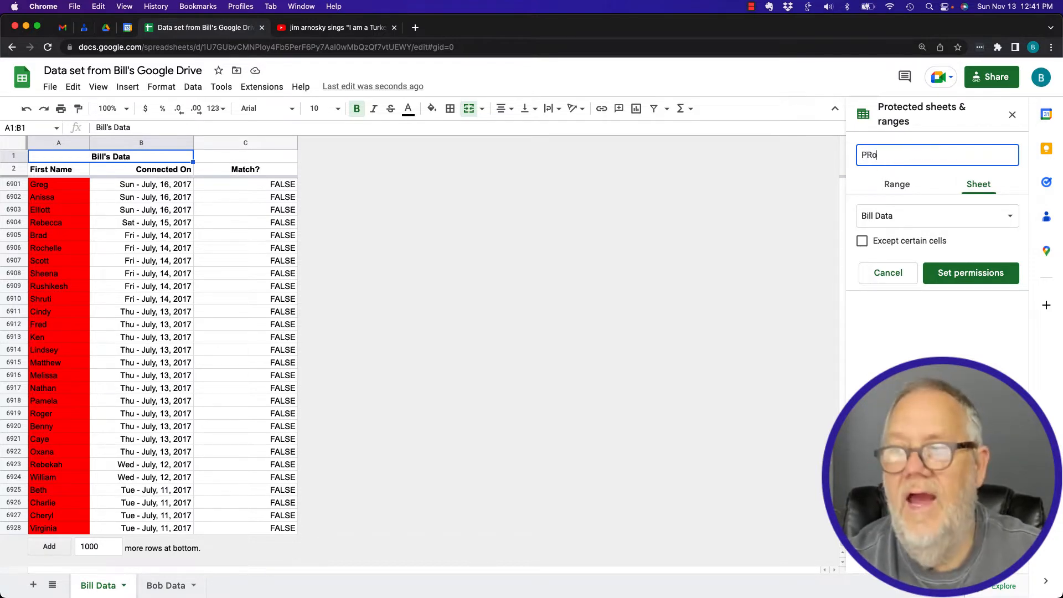
{"action": "type", "text": "tect Source Data"}
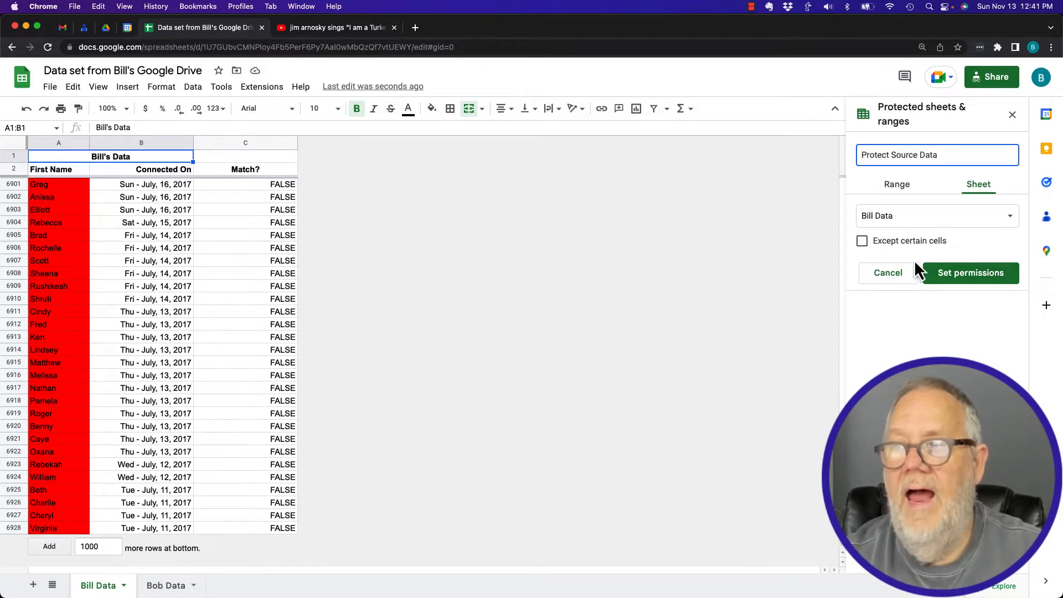
{"action": "left_click", "coordinate": [969, 272]}
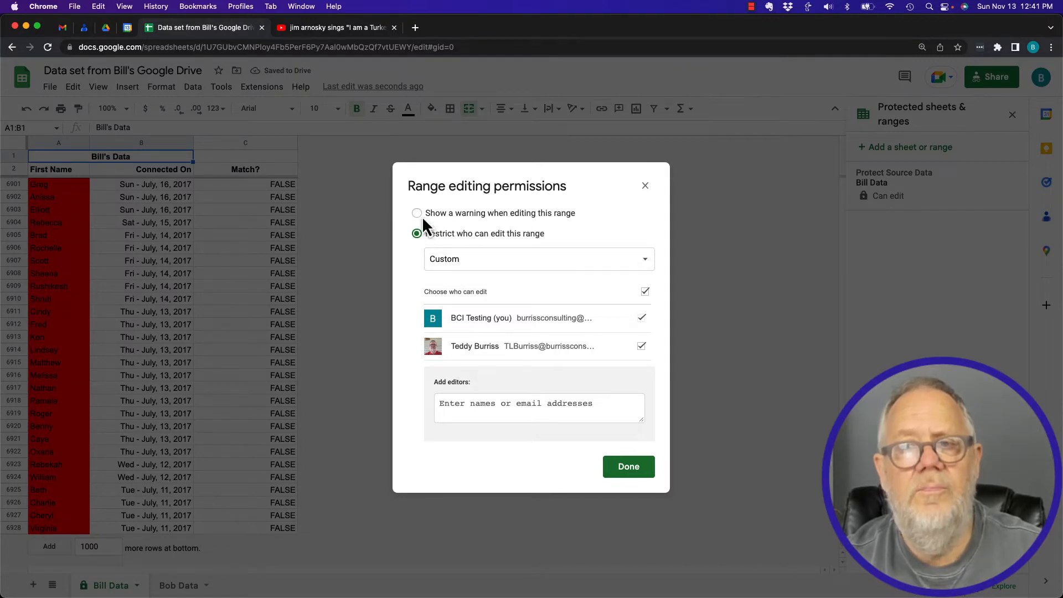
Step: Restrict editing of the protected Bill Data sheet to Only you and confirm with Done
{"action": "left_click", "coordinate": [416, 212]}
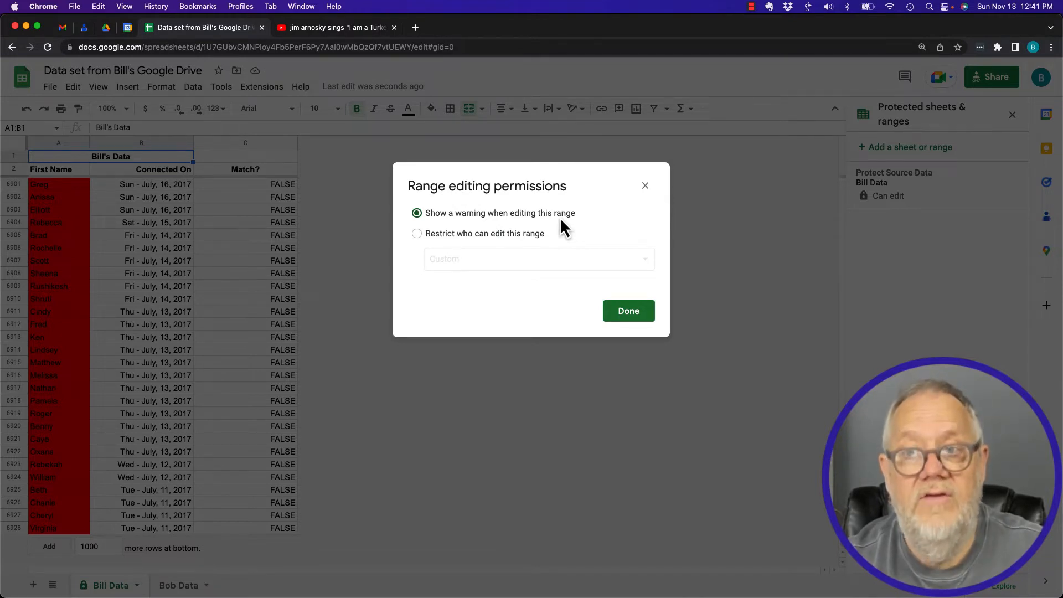
{"action": "left_click", "coordinate": [417, 233]}
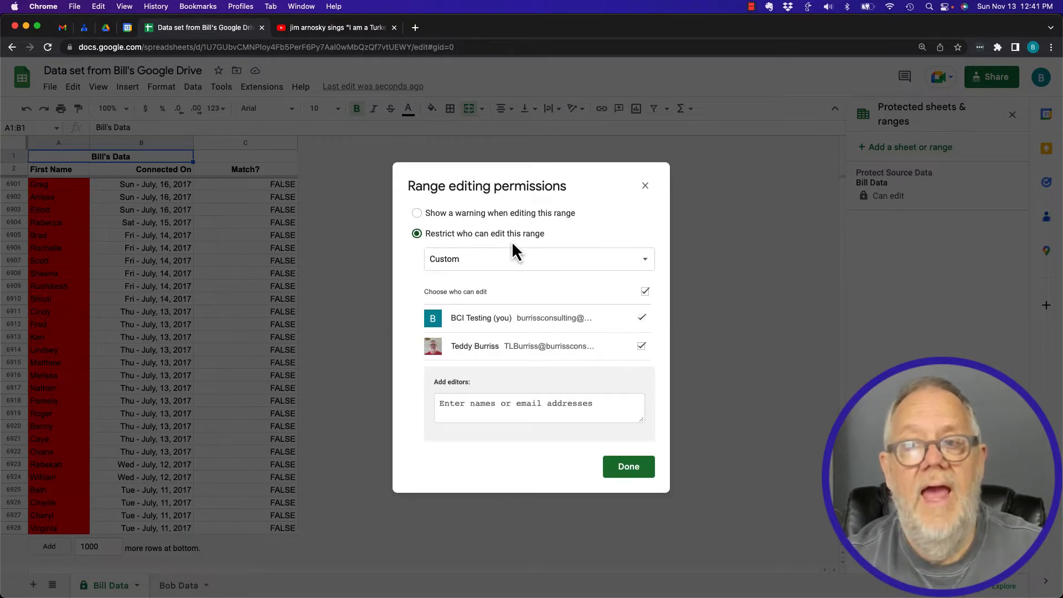
{"action": "left_click", "coordinate": [538, 260]}
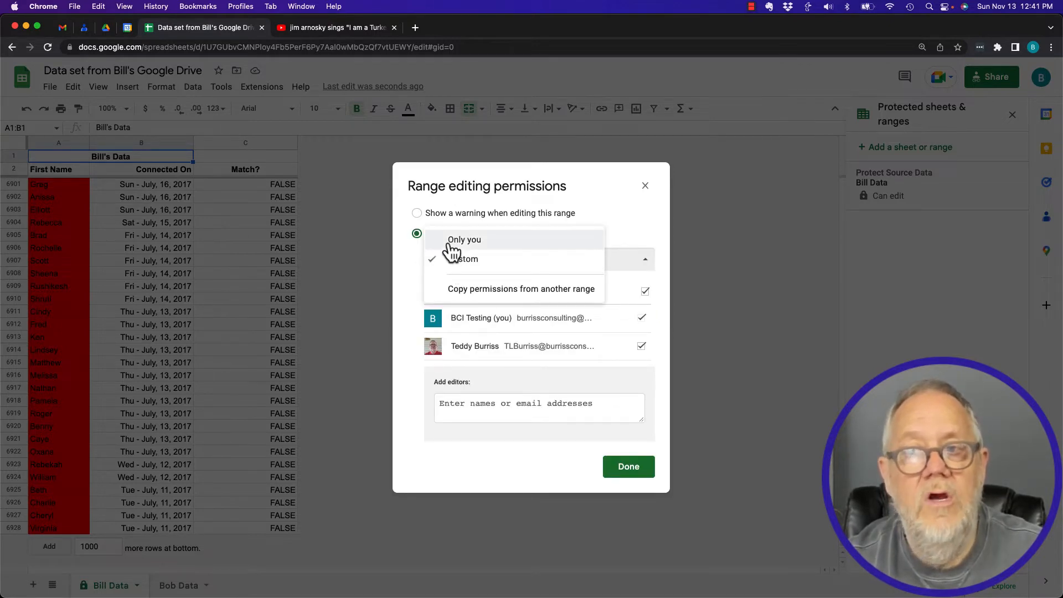
{"action": "left_click", "coordinate": [464, 240]}
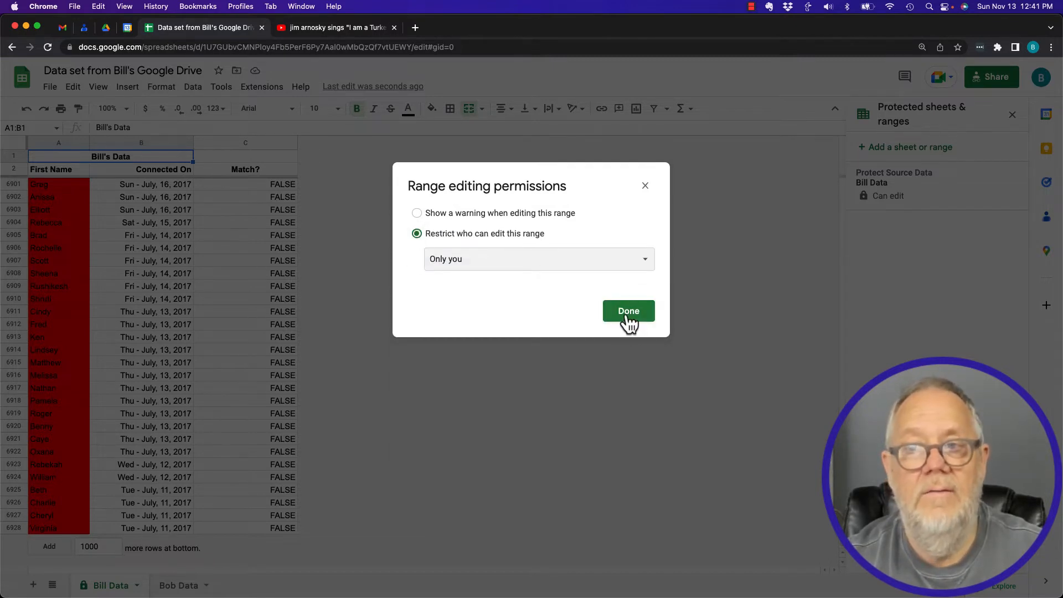
{"action": "left_click", "coordinate": [628, 310]}
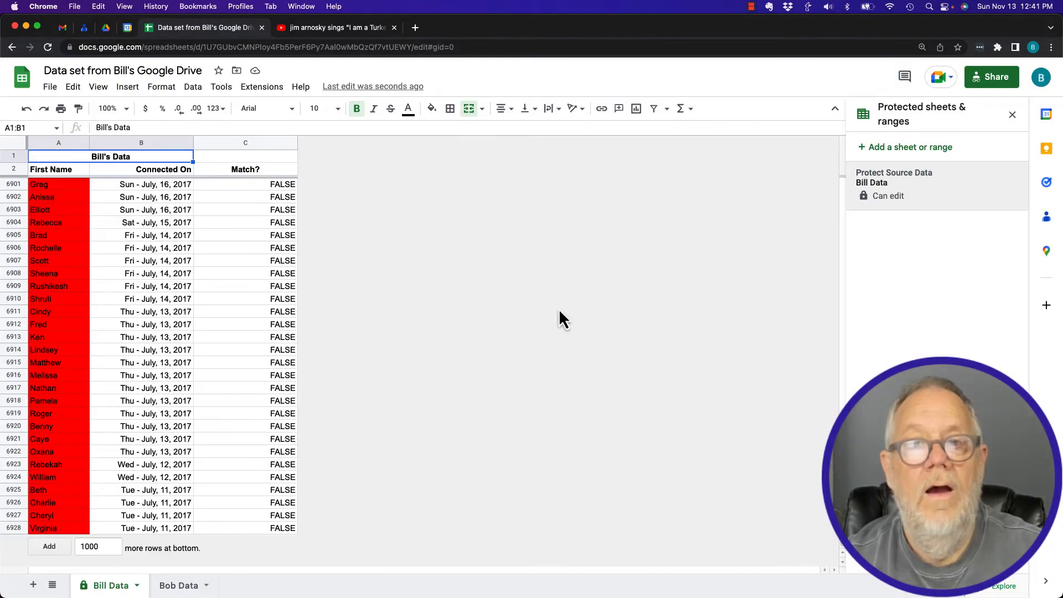
{"action": "mouse_move", "coordinate": [61, 359]}
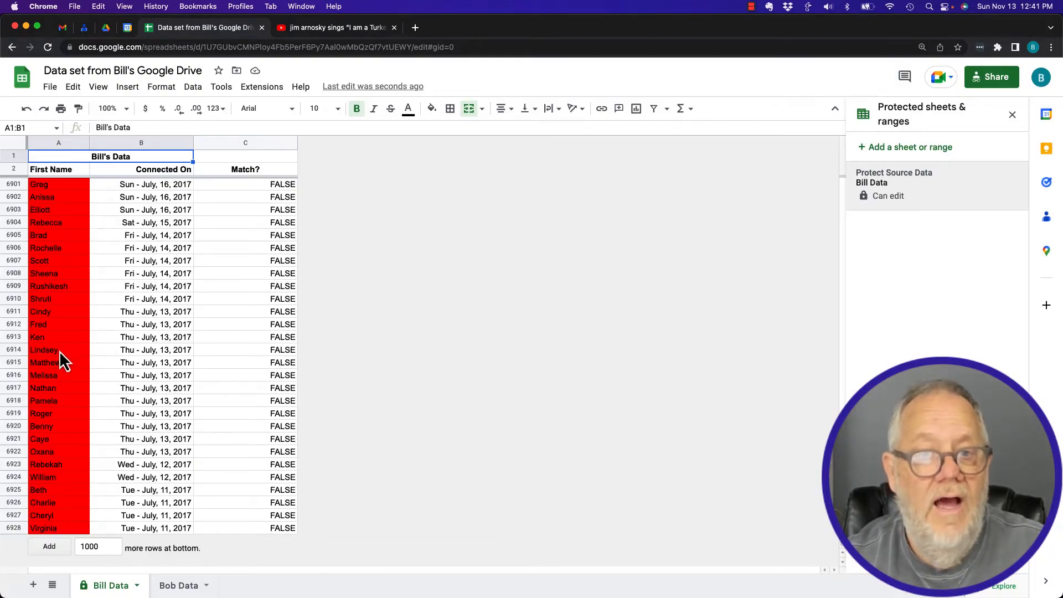
{"action": "type", "text": "Bi"}
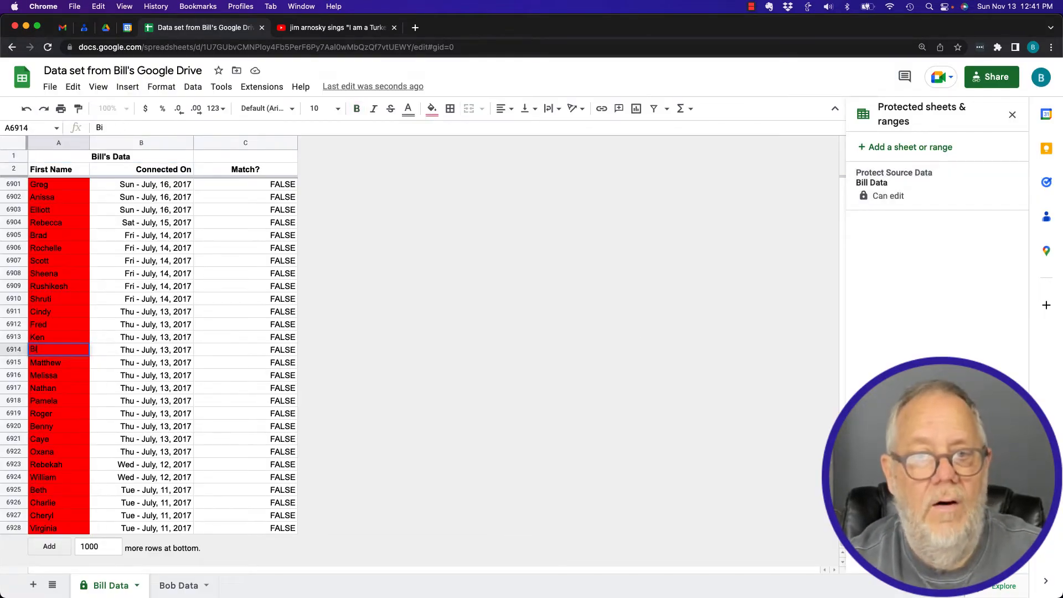
{"action": "type", "text": "Lindsey"}
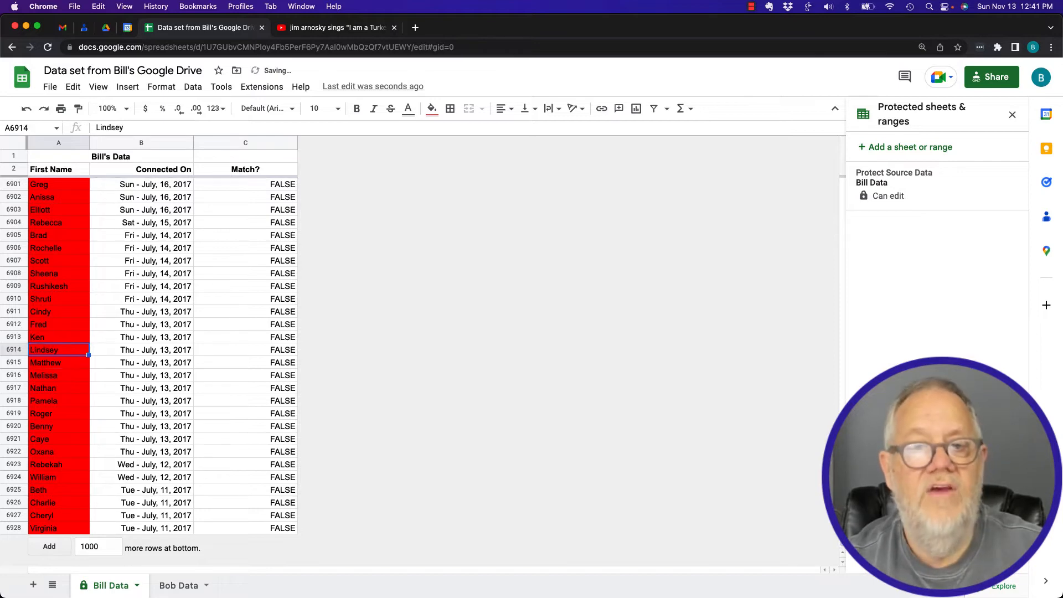
{"action": "mouse_move", "coordinate": [233, 483]}
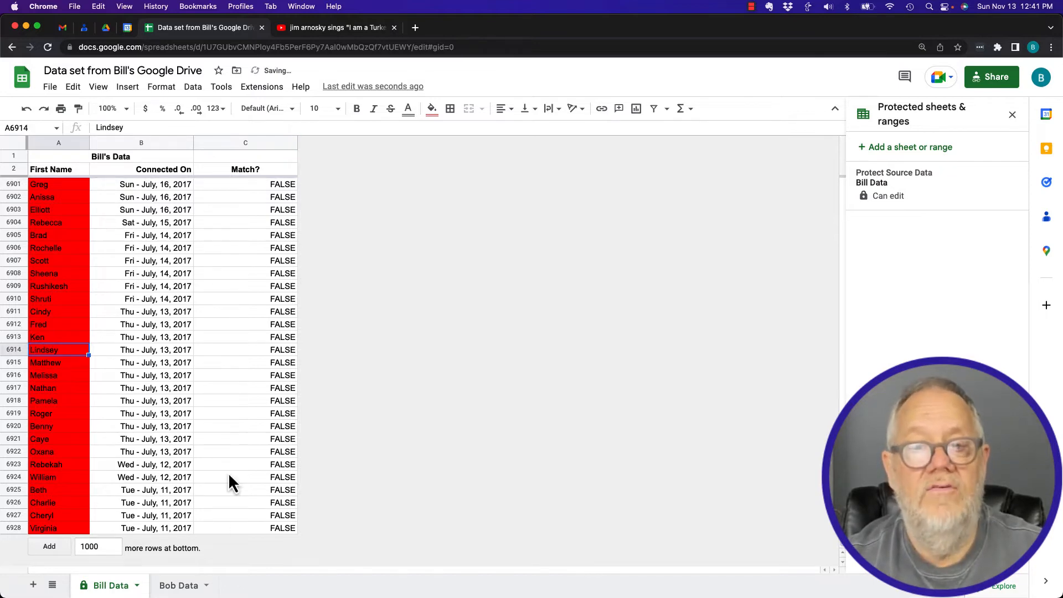
{"action": "left_click", "coordinate": [178, 584]}
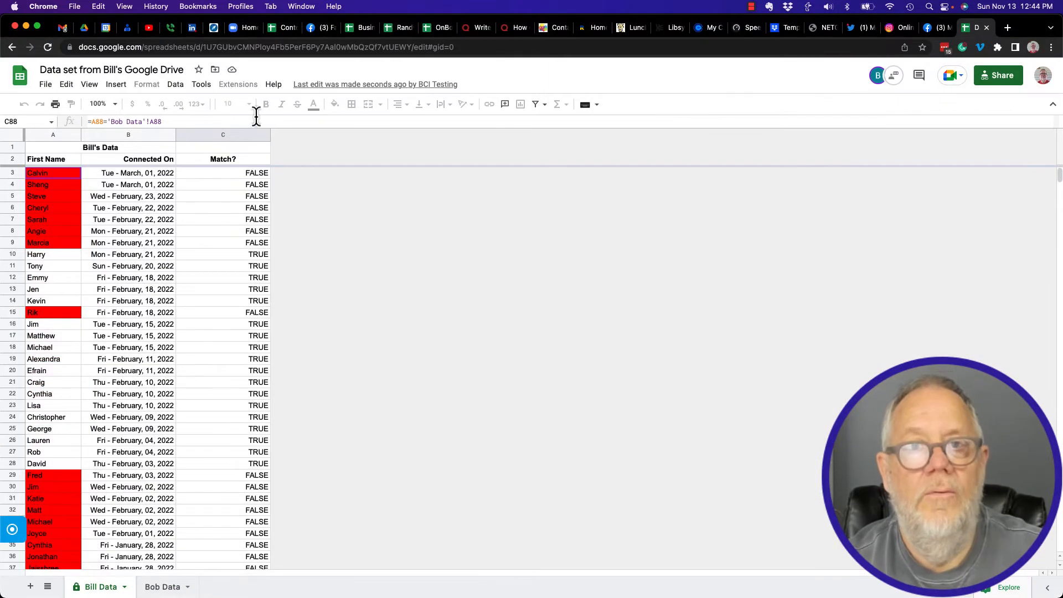
{"action": "mouse_move", "coordinate": [110, 70]}
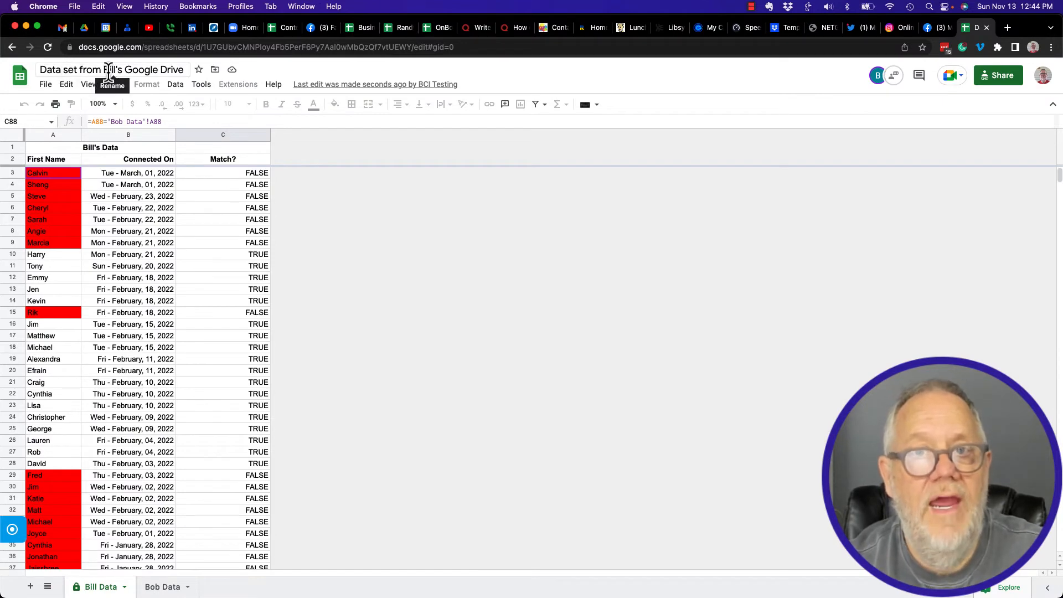
{"action": "left_click", "coordinate": [1044, 76]}
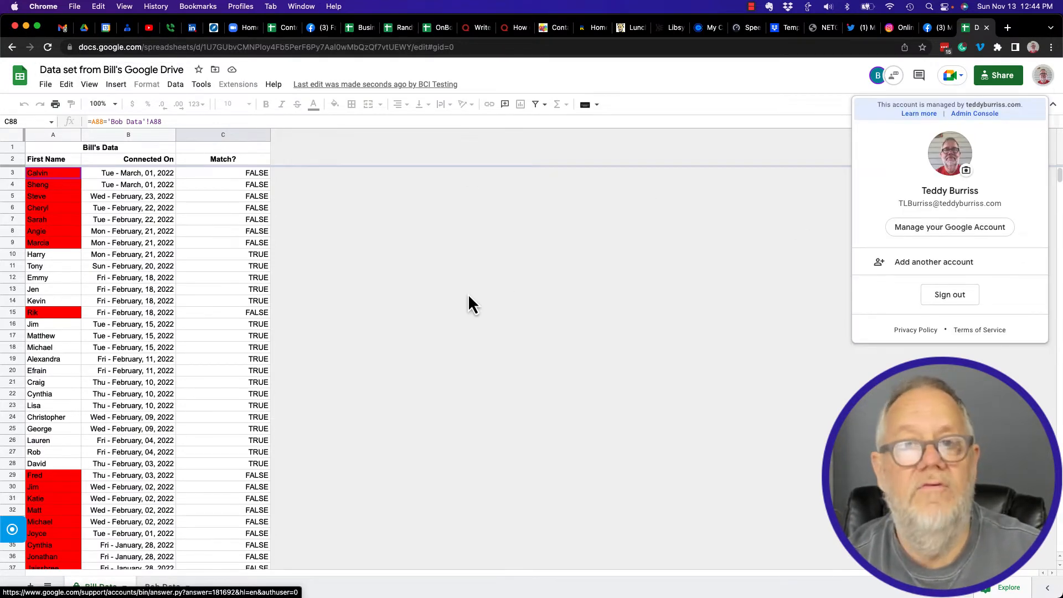
{"action": "left_click", "coordinate": [222, 290]}
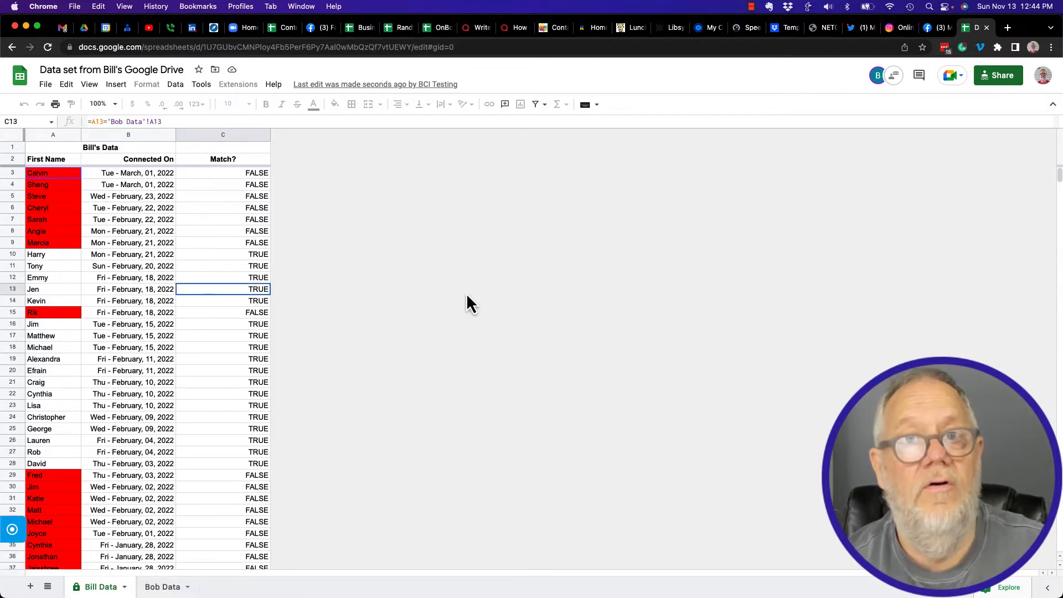
{"action": "mouse_move", "coordinate": [62, 293]}
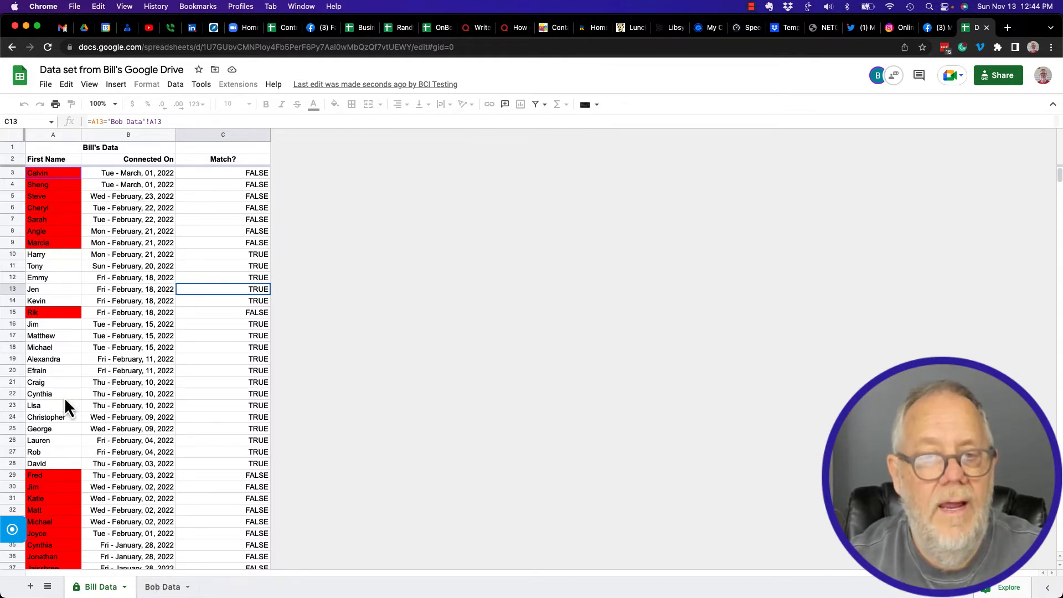
{"action": "left_click", "coordinate": [52, 393]}
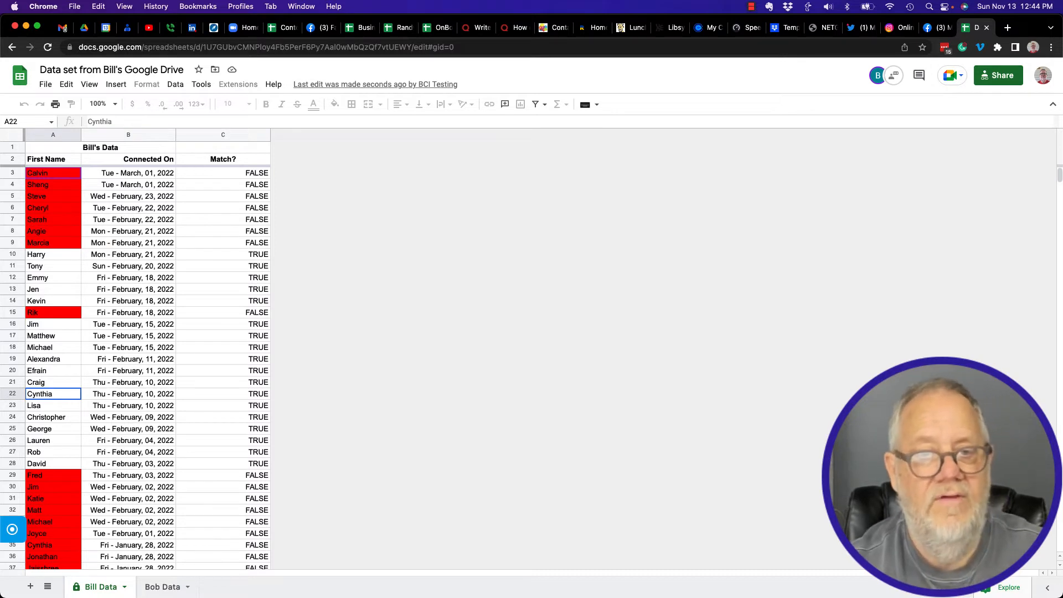
{"action": "left_click", "coordinate": [132, 382]}
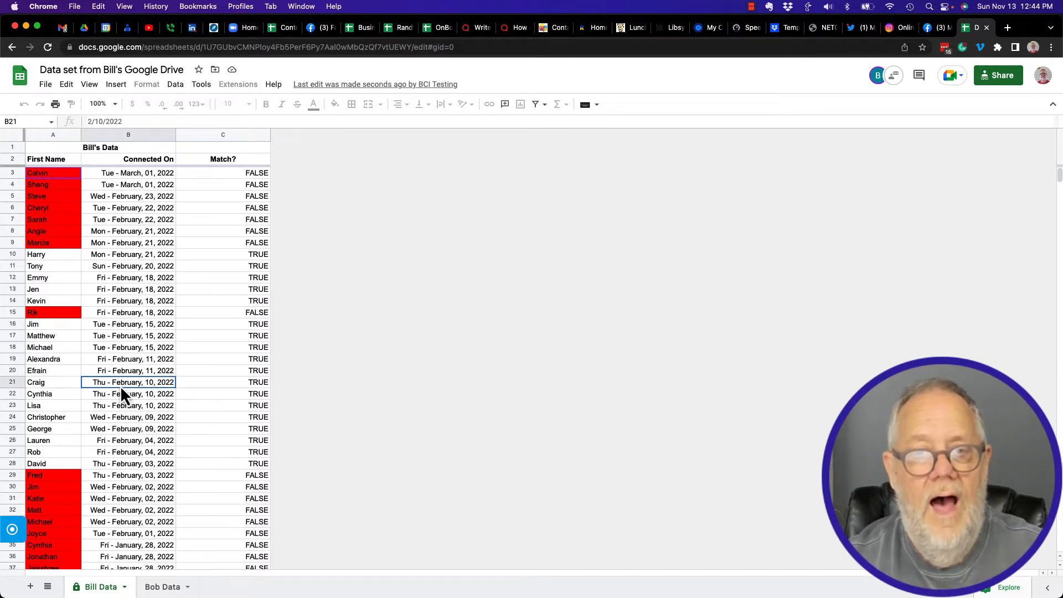
{"action": "left_click", "coordinate": [223, 382]}
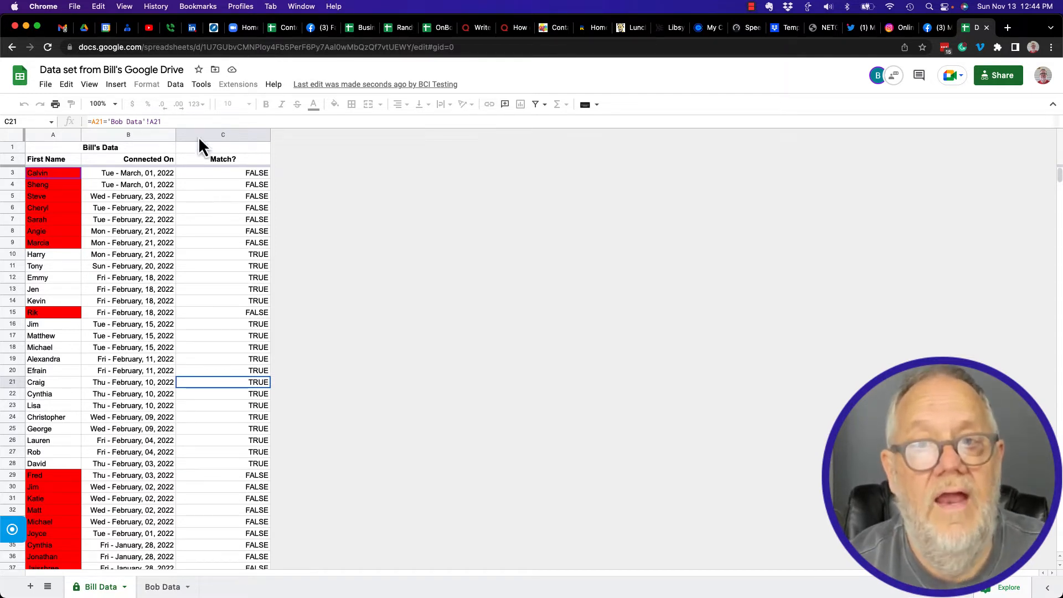
{"action": "left_click", "coordinate": [223, 134]}
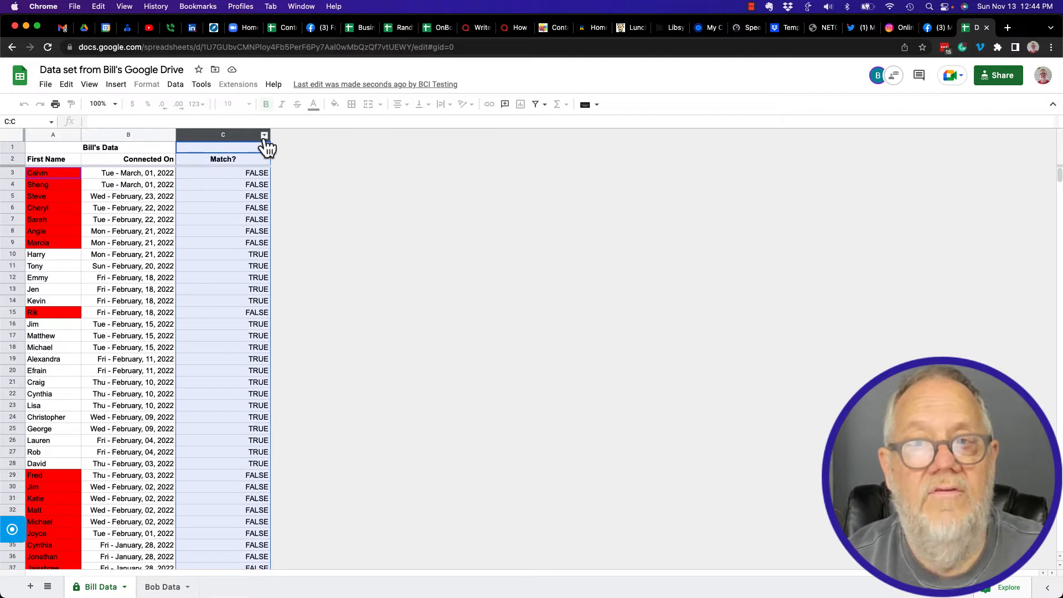
{"action": "left_click", "coordinate": [264, 135]}
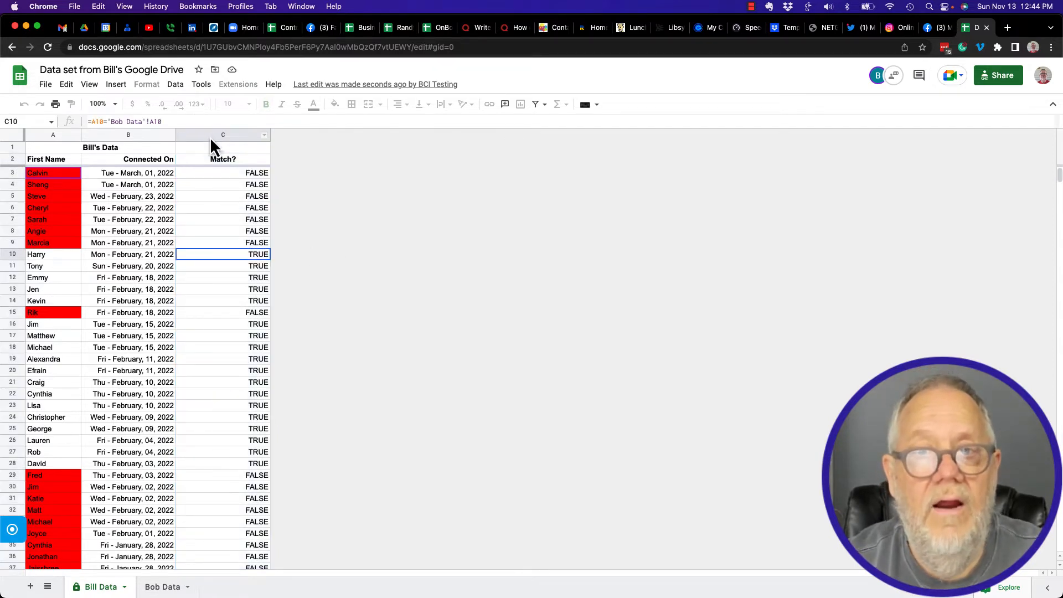
{"action": "left_click", "coordinate": [116, 85]}
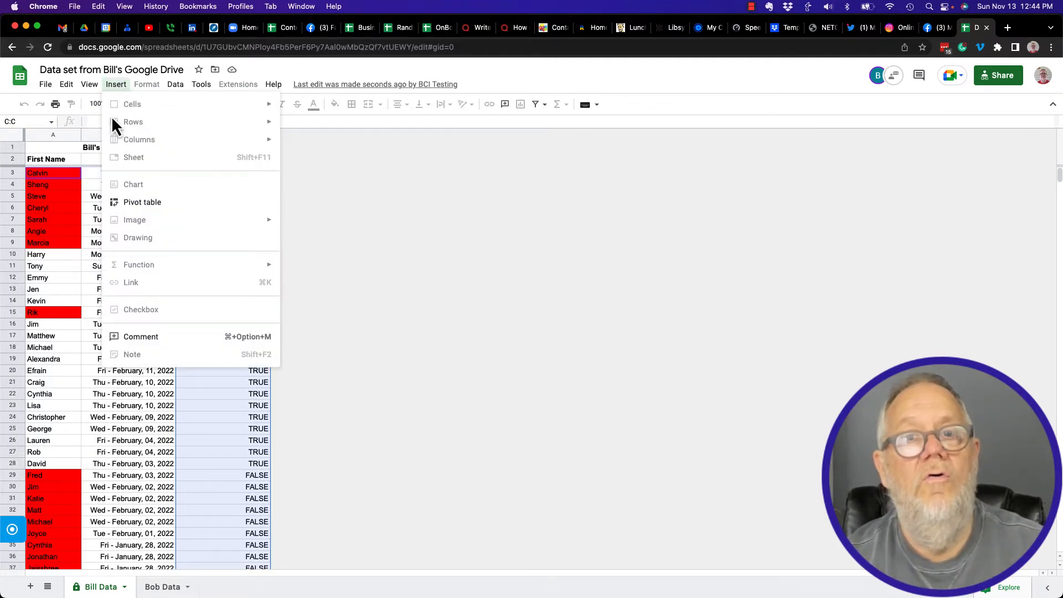
{"action": "left_click", "coordinate": [223, 231]}
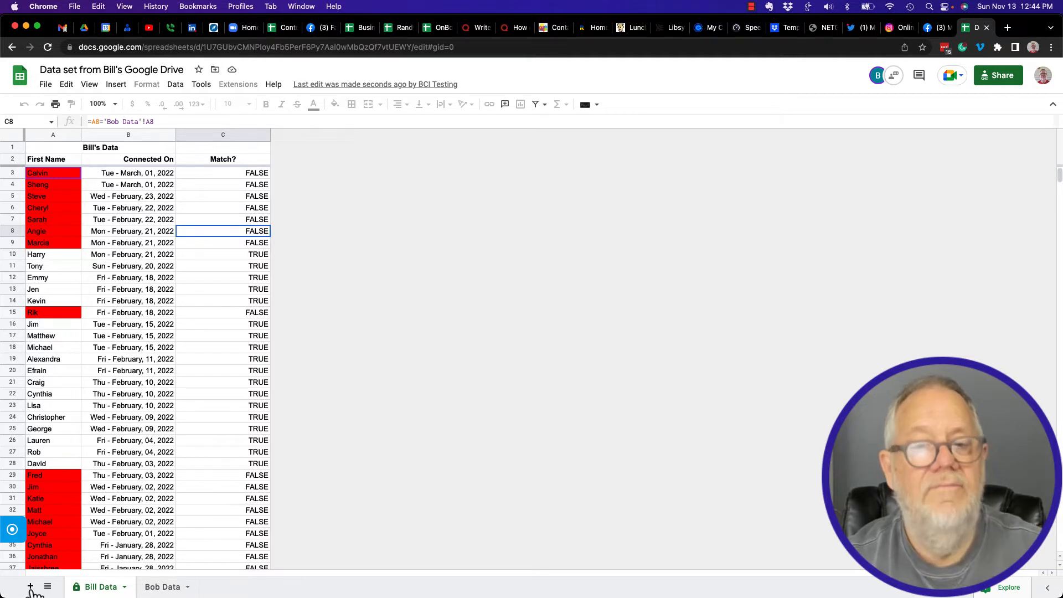
{"action": "mouse_move", "coordinate": [281, 330]}
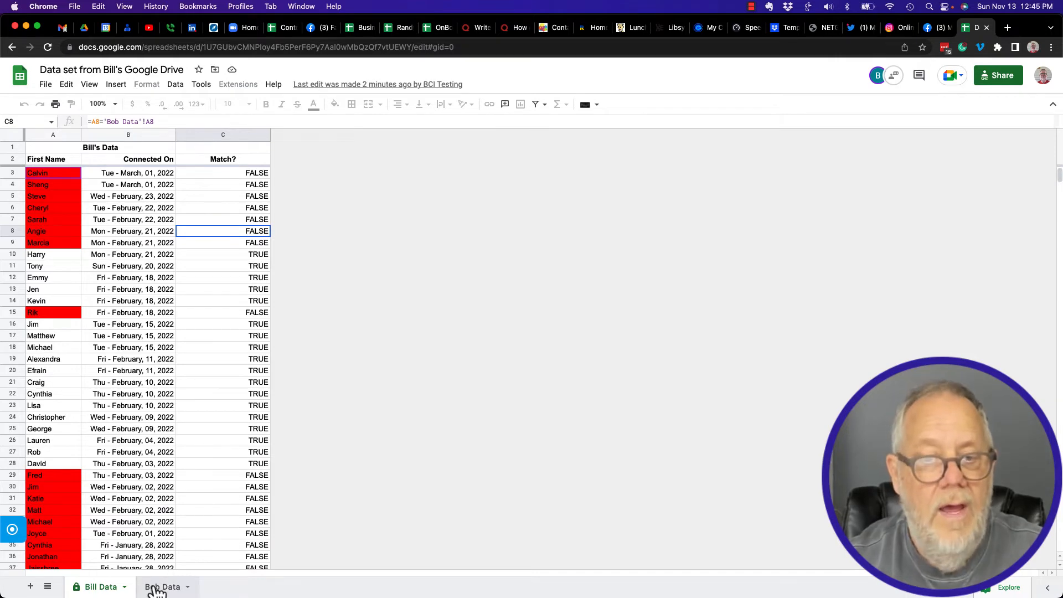
Step: On Bob Data, re-enter 12/8/2018 in B10 and dismiss the column actions menu unchanged
{"action": "left_click", "coordinate": [162, 587]}
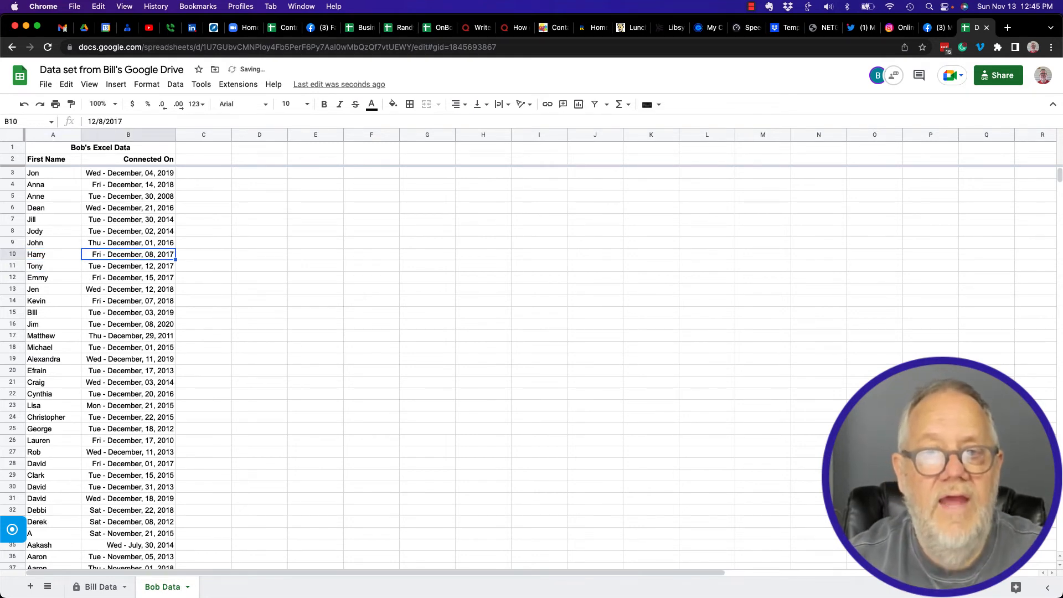
{"action": "type", "text": "12/8/2018"}
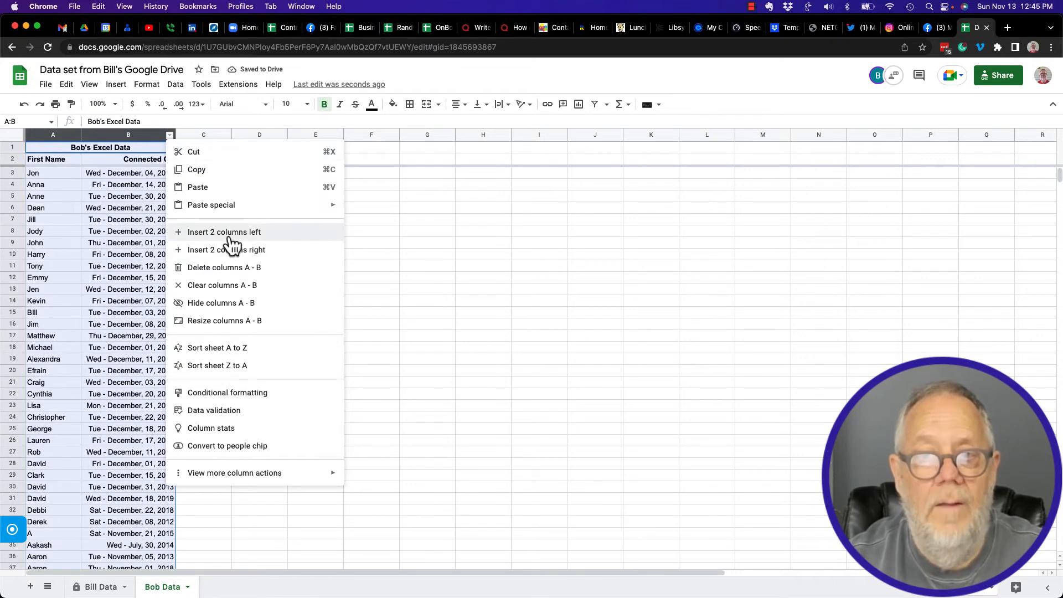
{"action": "mouse_move", "coordinate": [230, 254]}
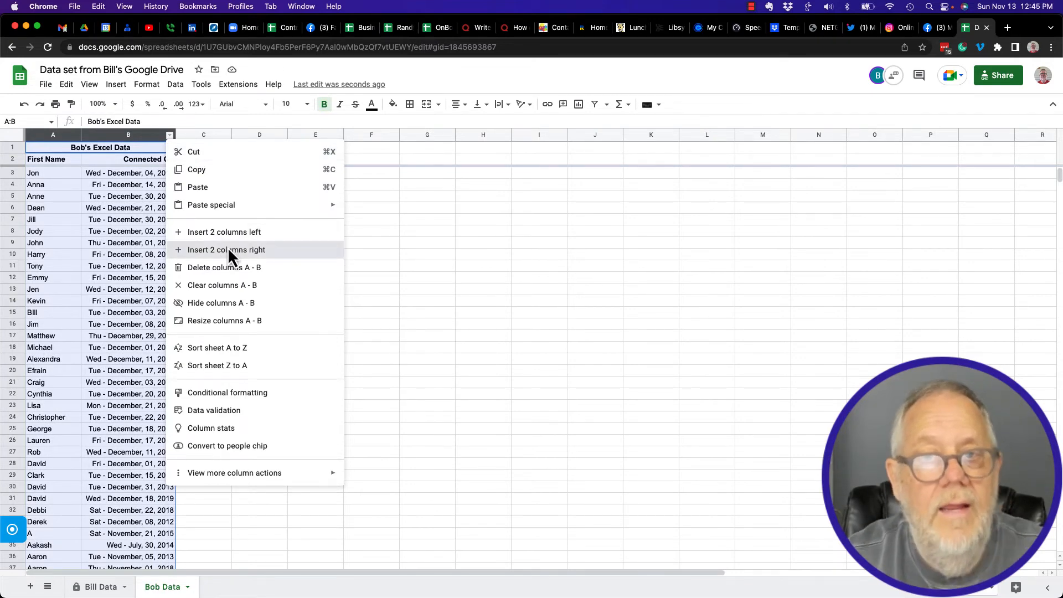
{"action": "left_click", "coordinate": [226, 250]}
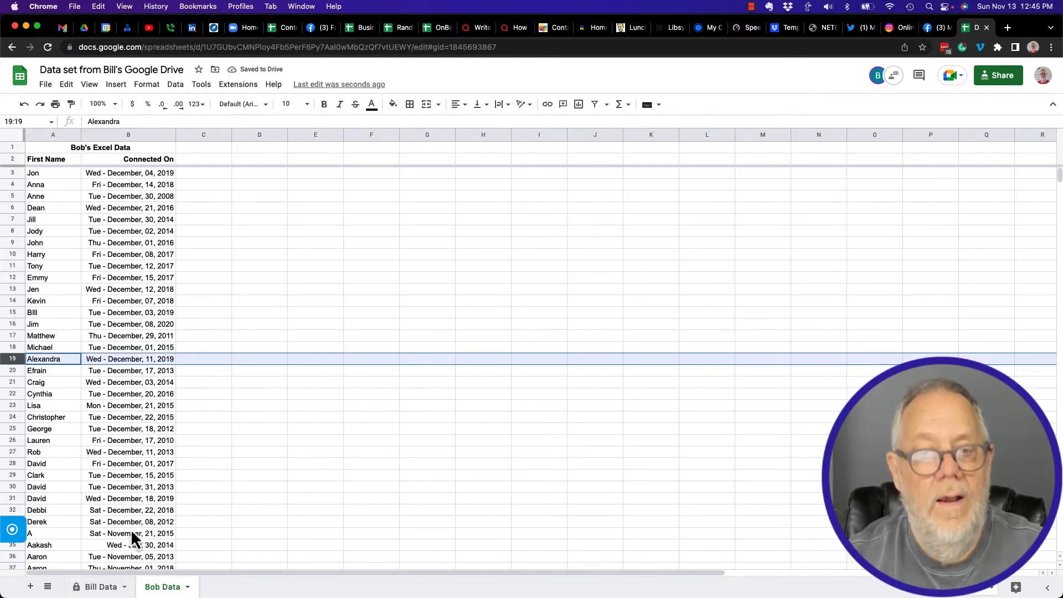
Step: Switch between Bill Data and Bob Data and add new blank sheets with the + button
{"action": "left_click", "coordinate": [100, 587]}
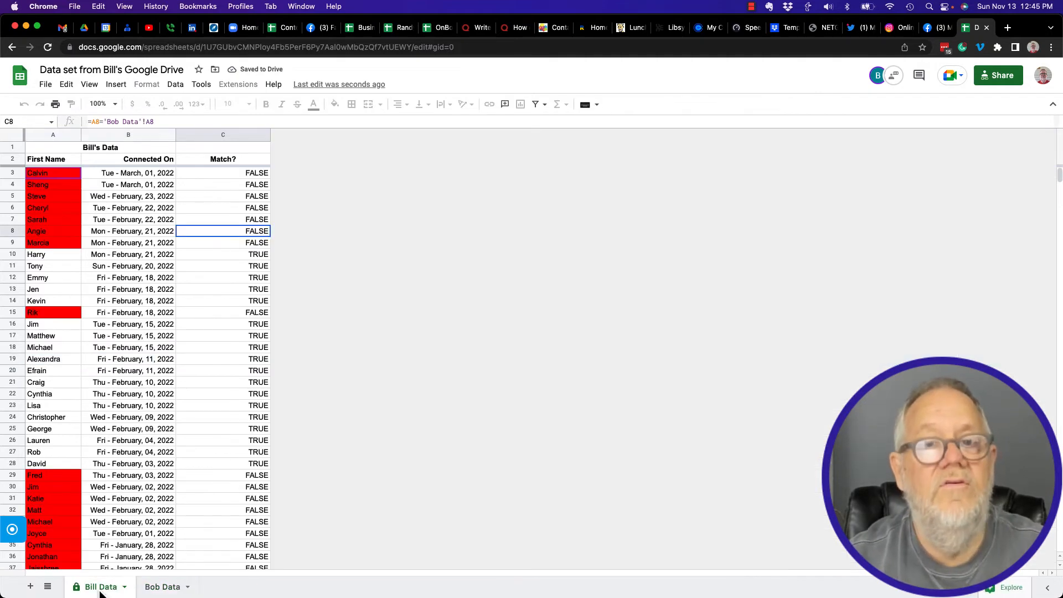
{"action": "mouse_move", "coordinate": [156, 596]}
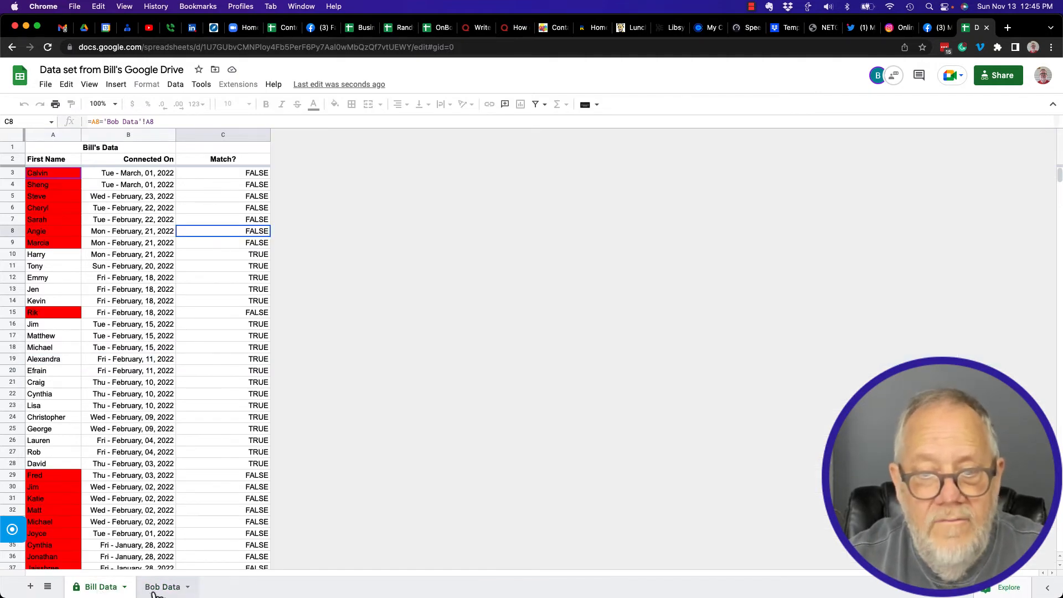
{"action": "left_click", "coordinate": [162, 587]}
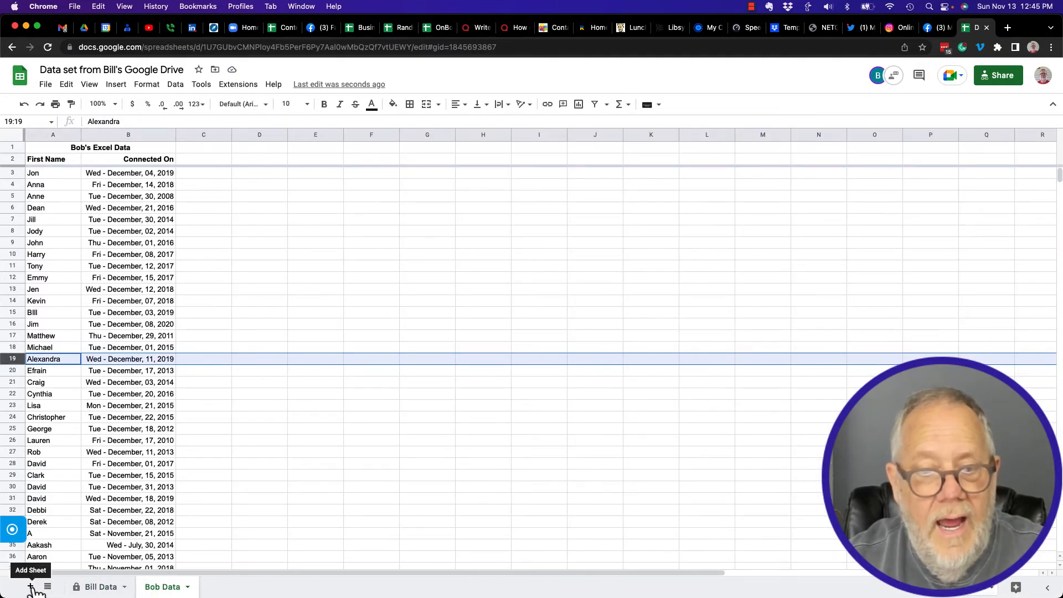
{"action": "left_click", "coordinate": [30, 587]}
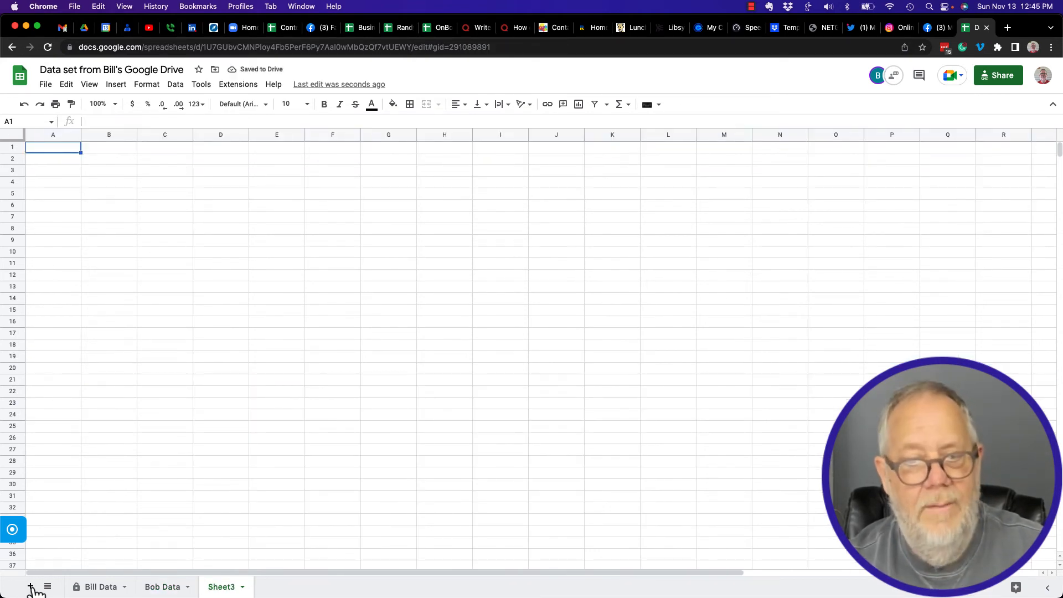
{"action": "left_click", "coordinate": [101, 587]}
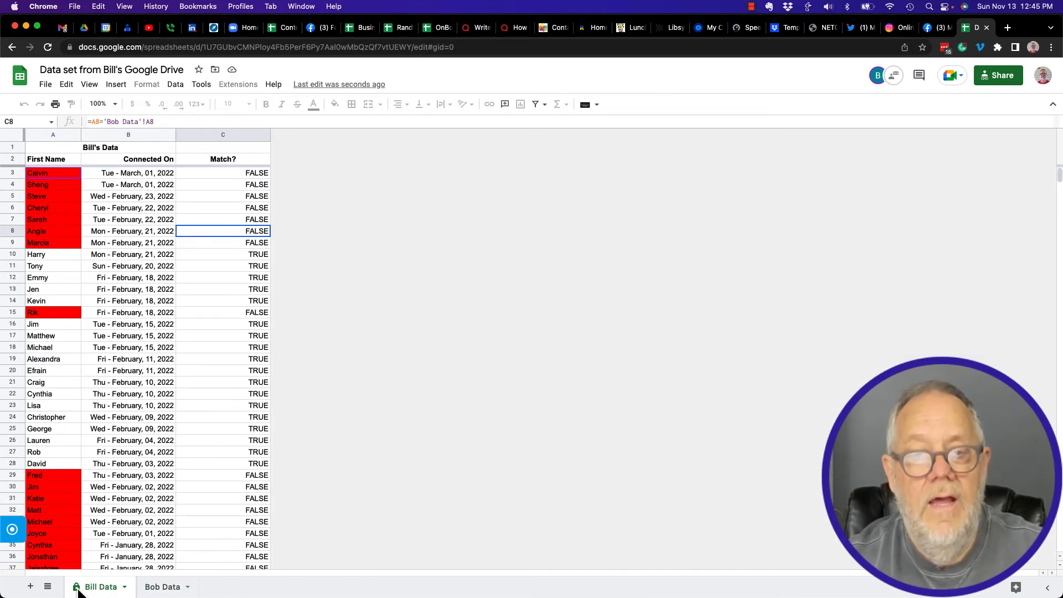
{"action": "left_click", "coordinate": [162, 587]}
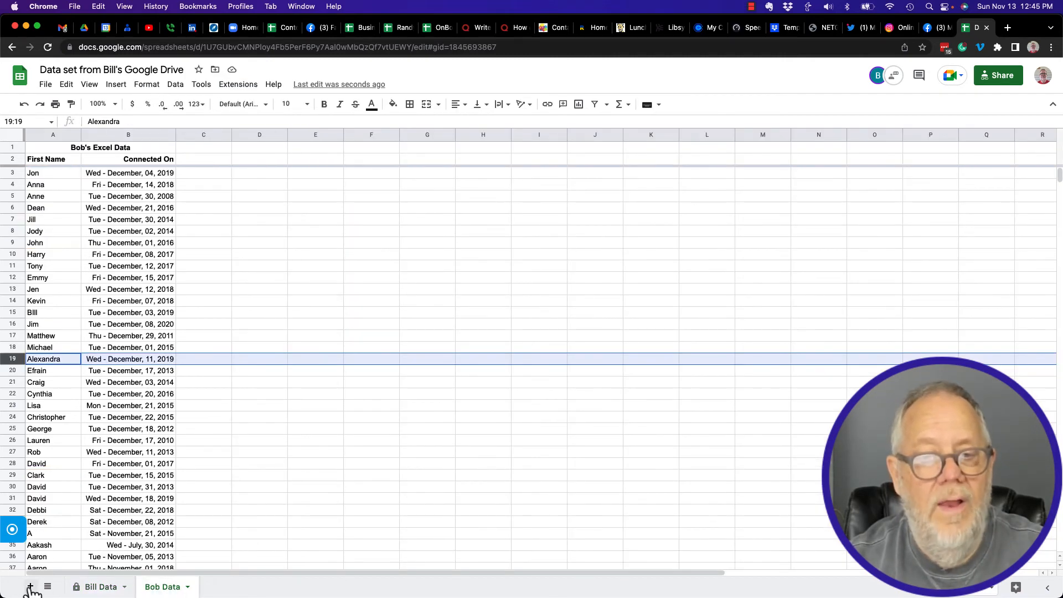
{"action": "left_click", "coordinate": [30, 587]}
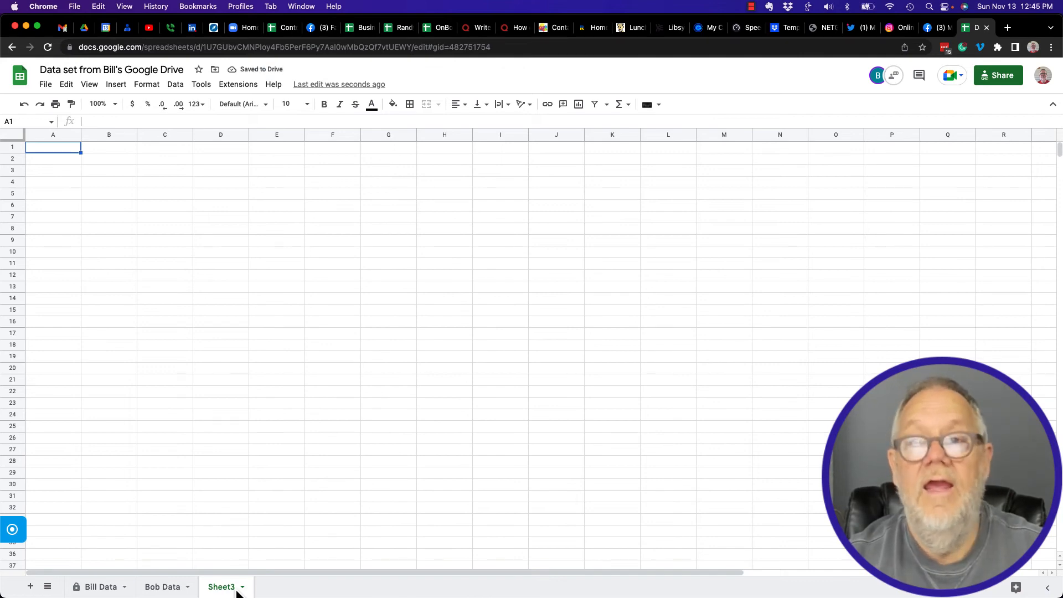
Step: Move Sheet3 to the front of the sheet order and return to Bill Data
{"action": "left_click", "coordinate": [101, 587]}
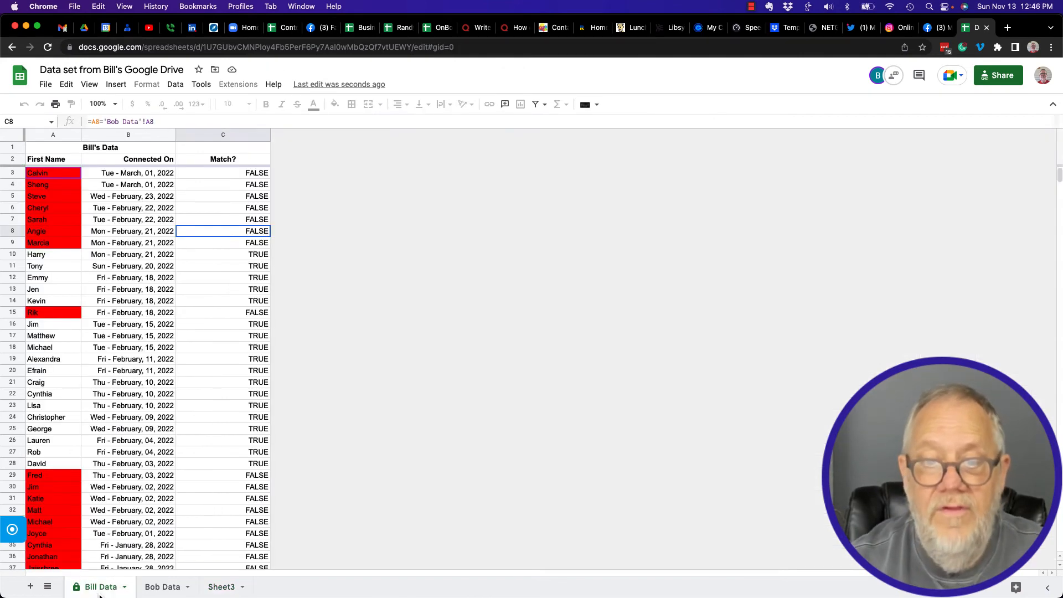
{"action": "left_click", "coordinate": [161, 587]}
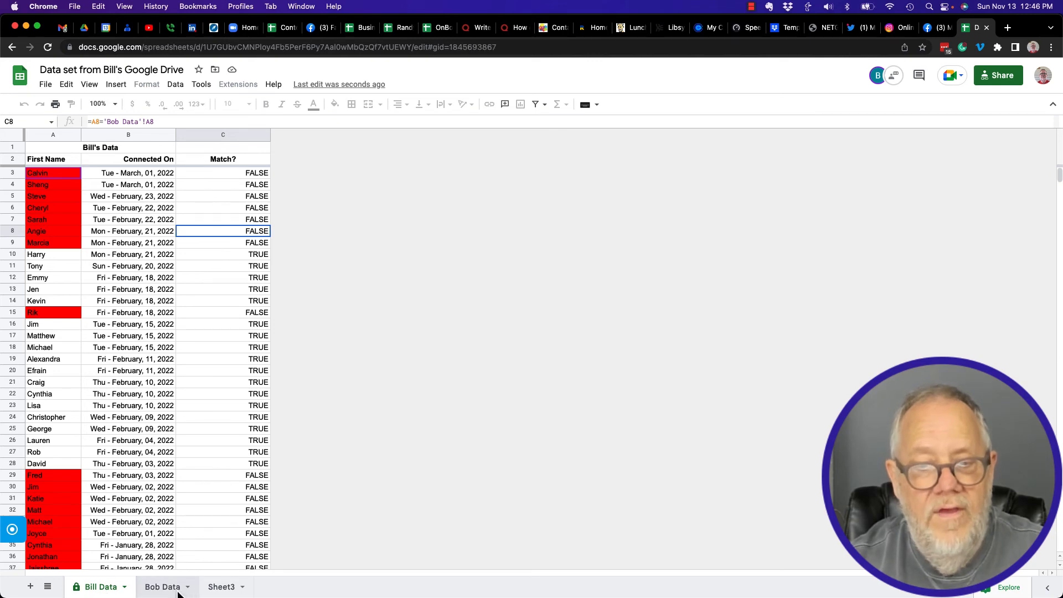
{"action": "left_click", "coordinate": [162, 587]}
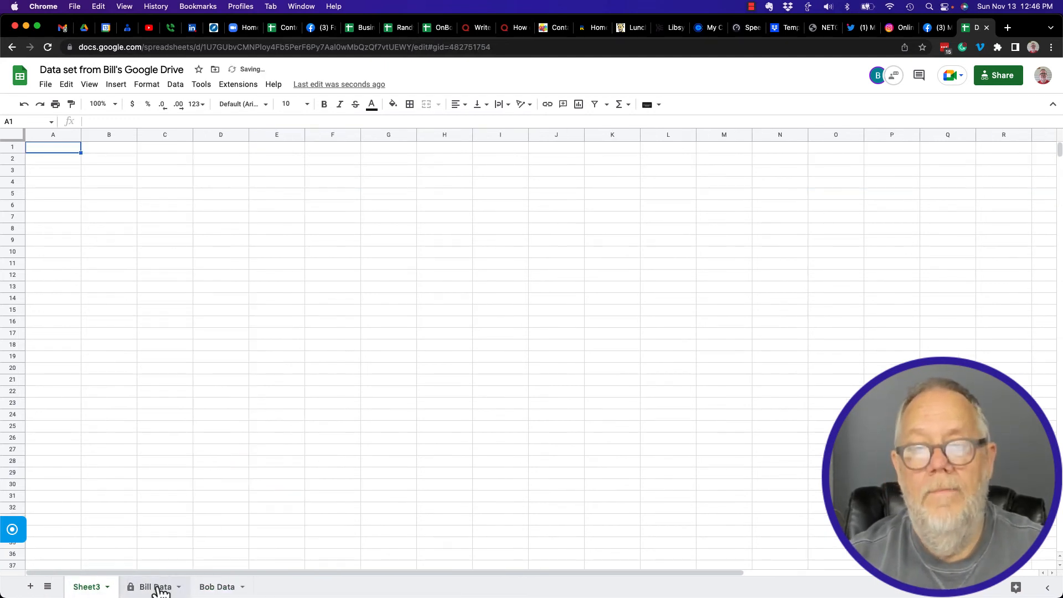
{"action": "left_click", "coordinate": [155, 587]}
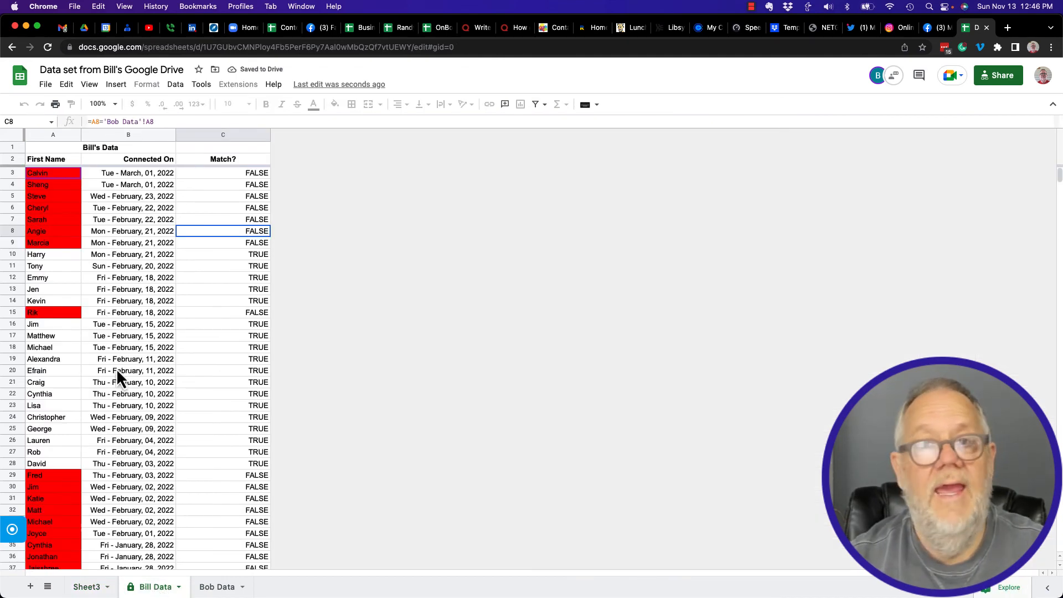